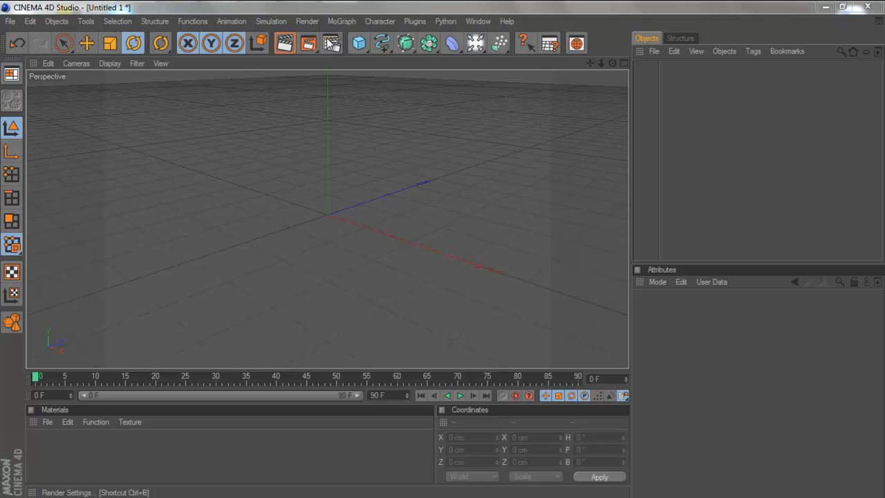
{"action": "mouse_move", "coordinate": [332, 43]}
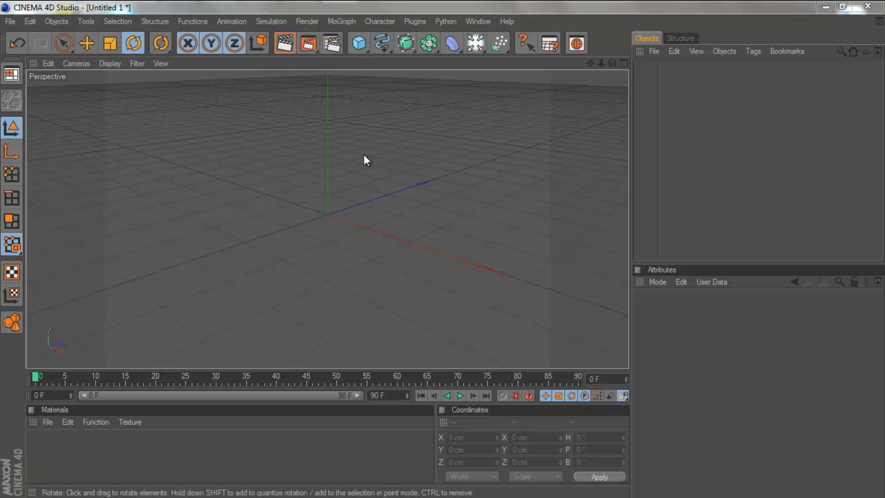
{"action": "mouse_move", "coordinate": [349, 145]}
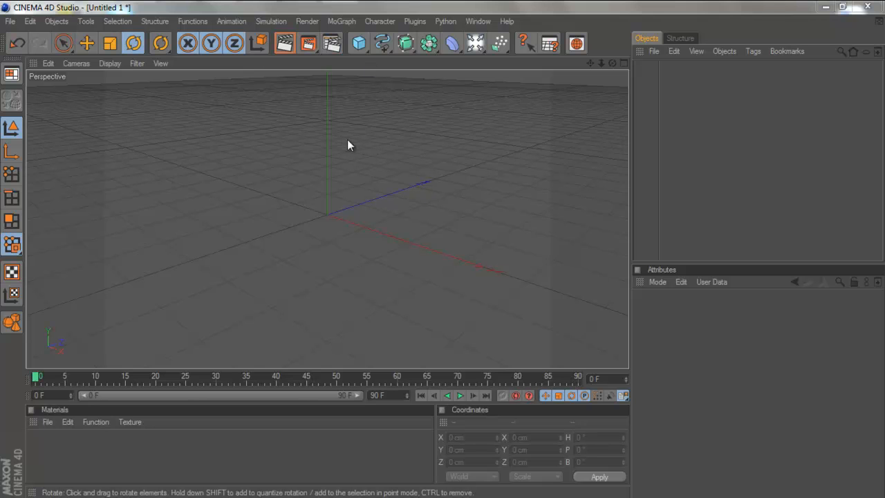
{"action": "mouse_move", "coordinate": [339, 135]}
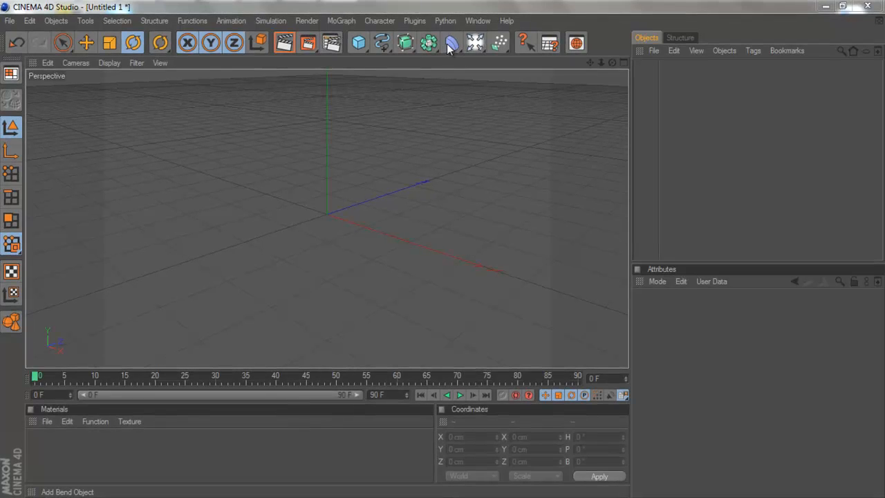
- Add a Tube and widen its inner radius to about 157 cm with more rotation segments, making a thin ring
{"action": "left_click", "coordinate": [450, 43]}
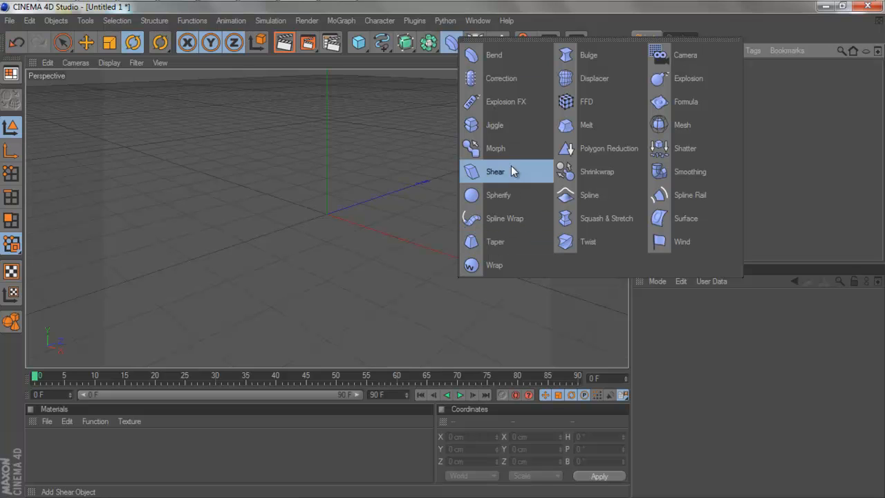
{"action": "left_click", "coordinate": [357, 41]}
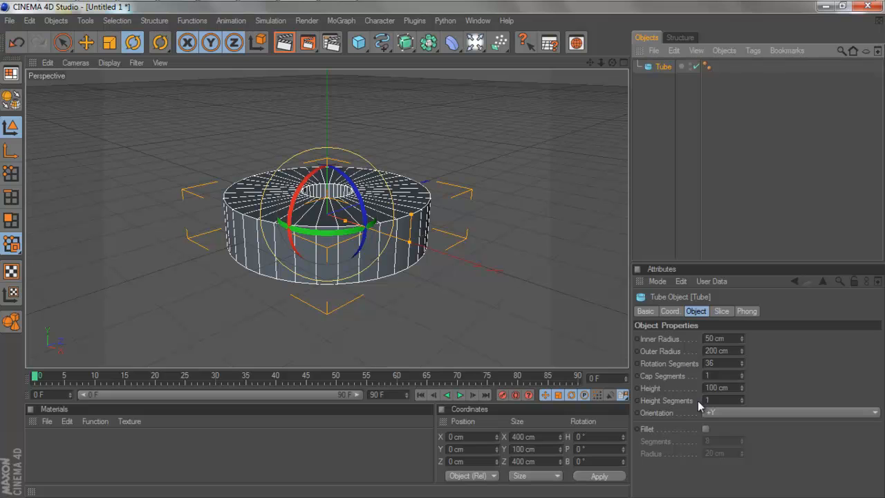
{"action": "mouse_move", "coordinate": [745, 406]}
{"action": "type", "text": "40"}
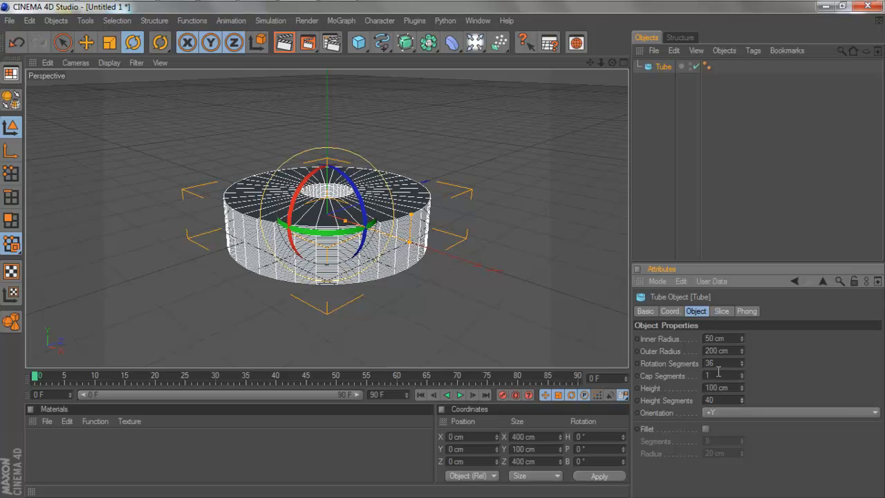
{"action": "left_click_drag", "start_coordinate": [722, 376], "coordinate": [744, 376]}
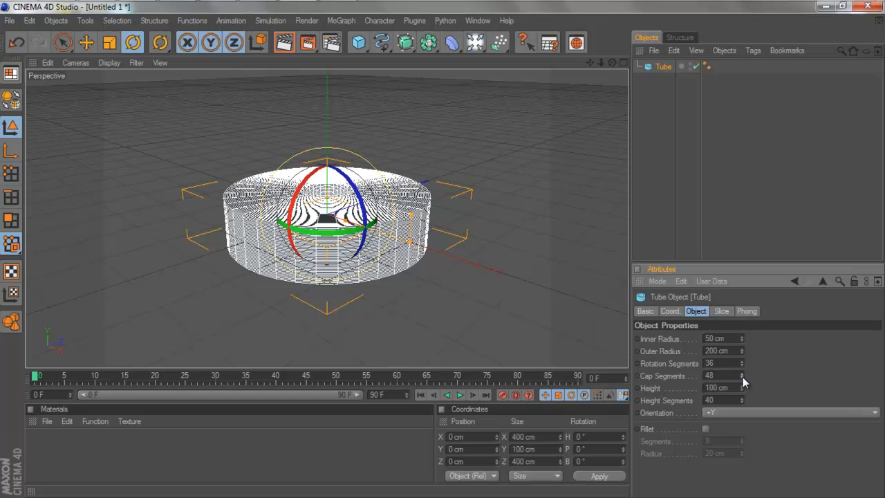
{"action": "left_click", "coordinate": [741, 379]}
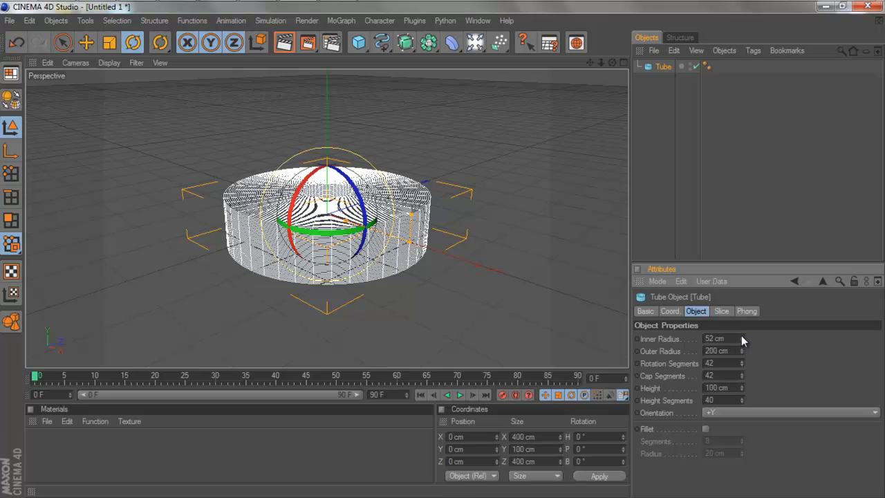
{"action": "left_click_drag", "start_coordinate": [719, 337], "coordinate": [744, 337]}
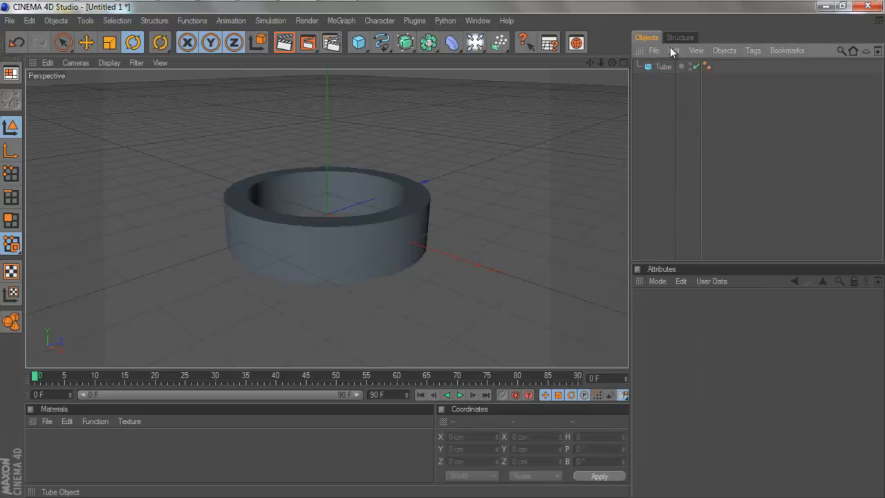
- Duplicate the tube ring and rotate the copy perpendicular so the two rings cross
{"action": "left_click", "coordinate": [672, 50]}
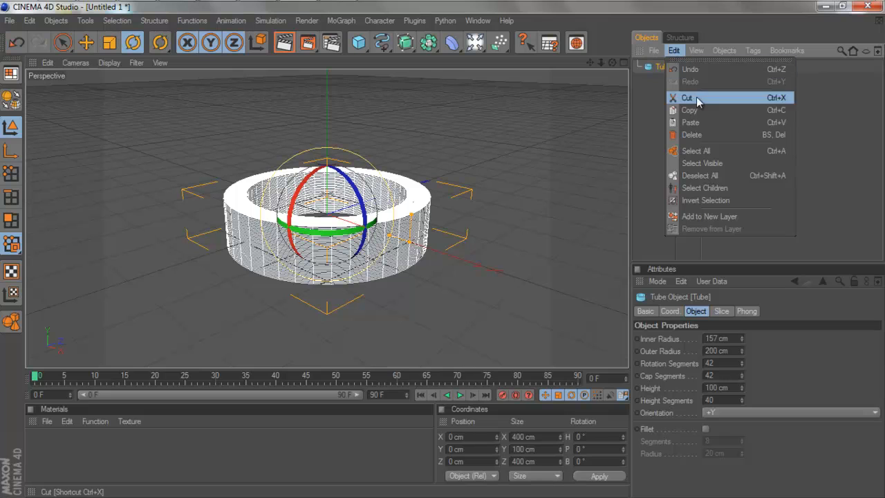
{"action": "mouse_move", "coordinate": [712, 116]}
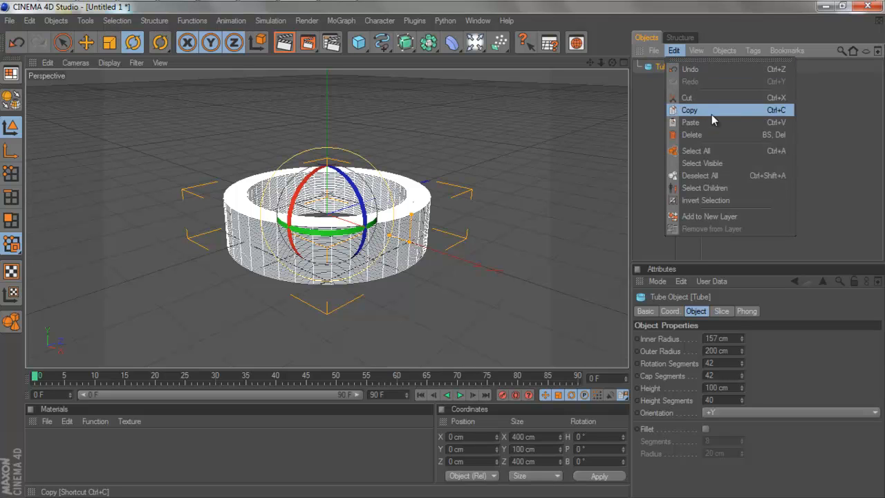
{"action": "left_click", "coordinate": [691, 121]}
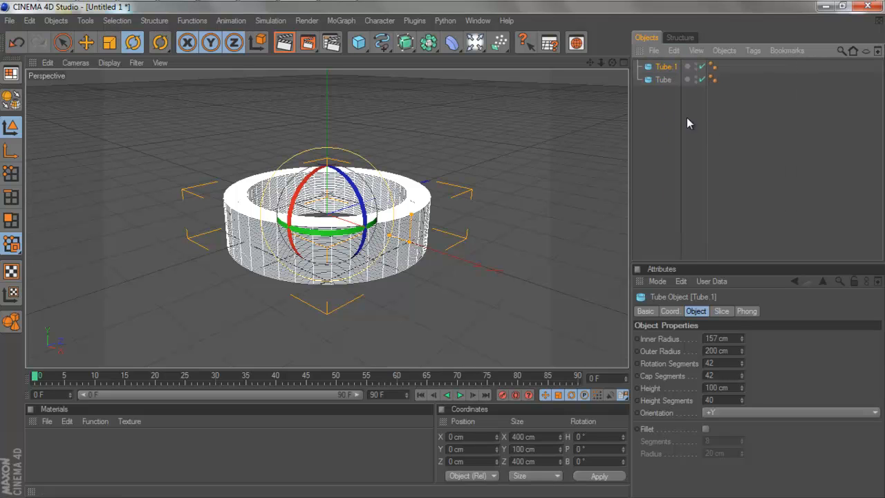
{"action": "left_click", "coordinate": [788, 412]}
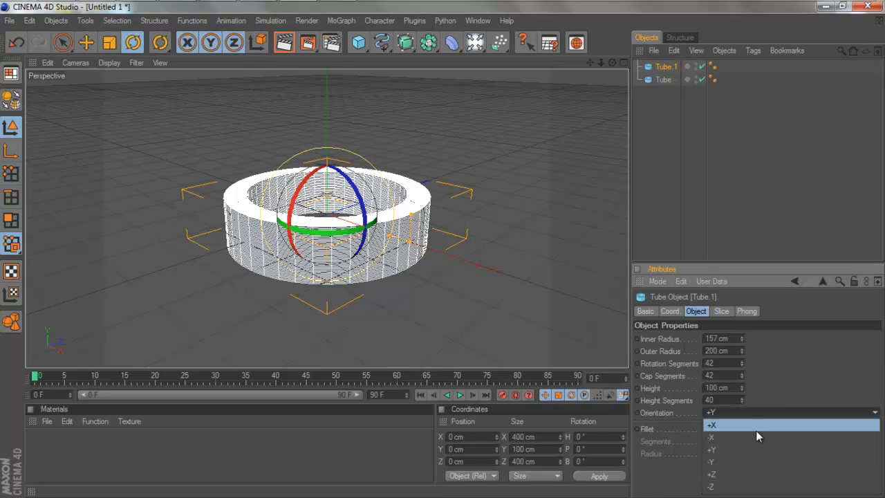
{"action": "left_click", "coordinate": [712, 437]}
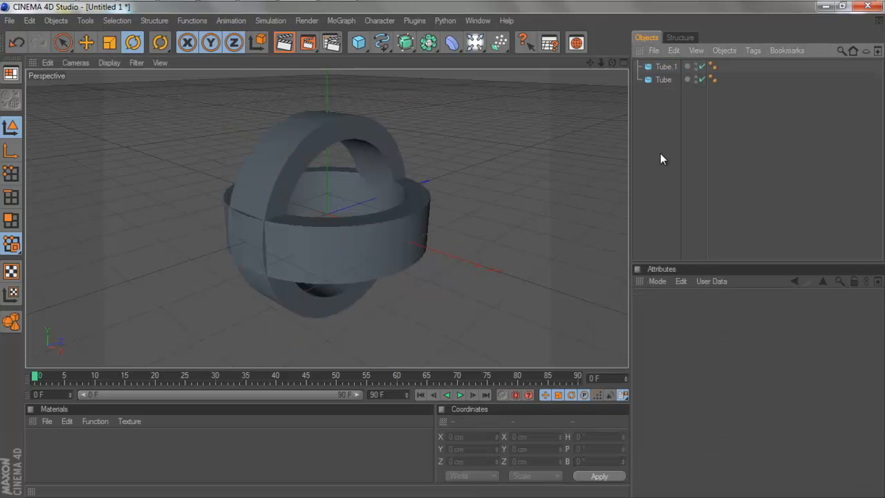
- Group both tubes under a single Null and select that Null
{"action": "left_click", "coordinate": [666, 66]}
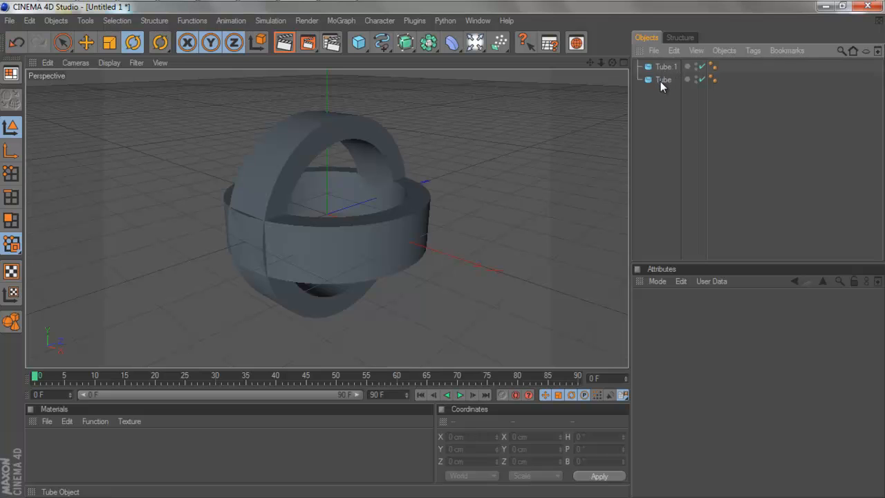
{"action": "left_click", "coordinate": [665, 67]}
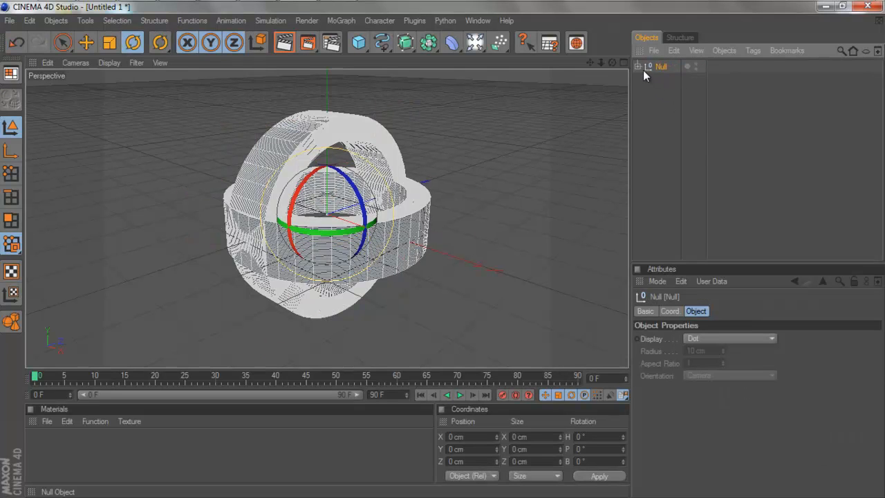
{"action": "left_click", "coordinate": [639, 66]}
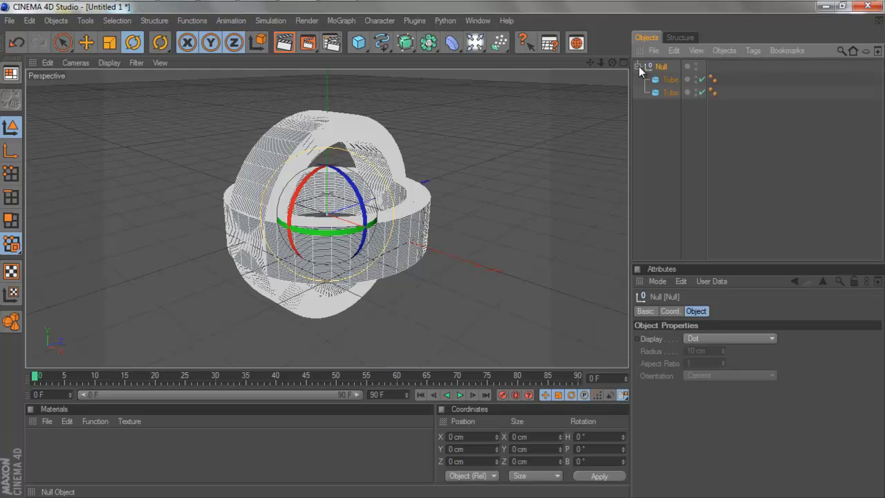
{"action": "left_click", "coordinate": [639, 66]}
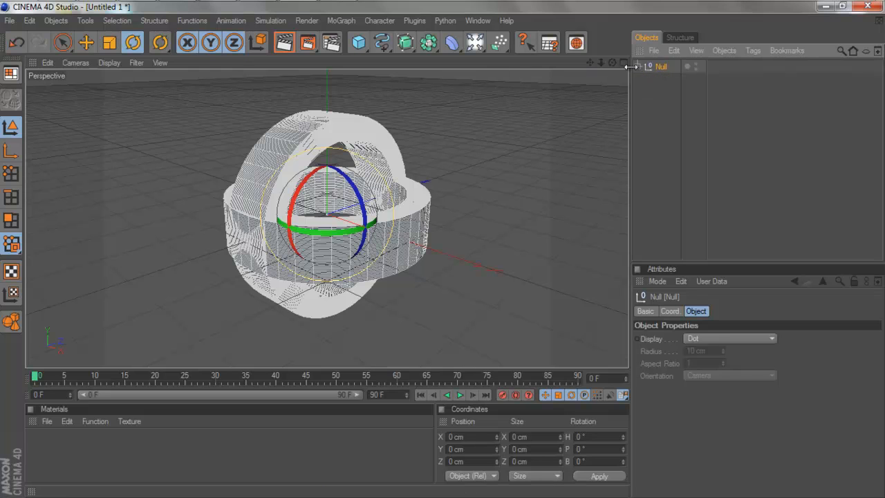
- Add a Bend deformer to the ring group and raise its strength and angle until the rings curve over
{"action": "left_click", "coordinate": [451, 43]}
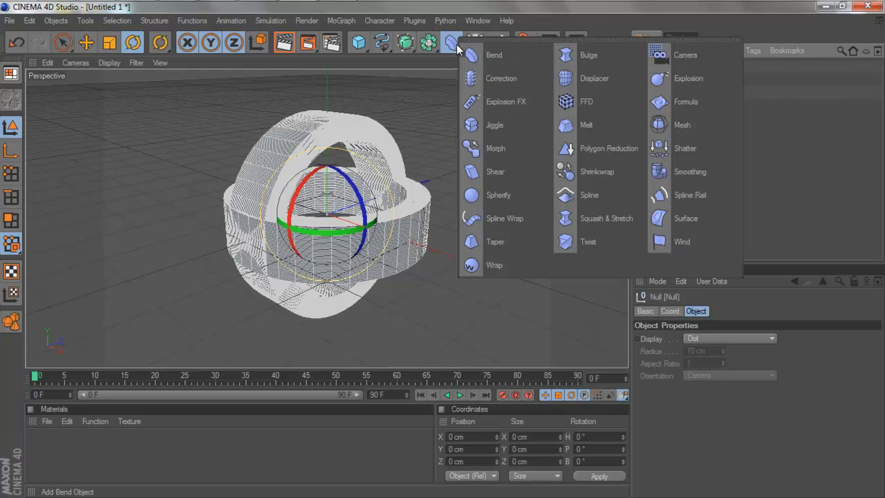
{"action": "left_click", "coordinate": [494, 55]}
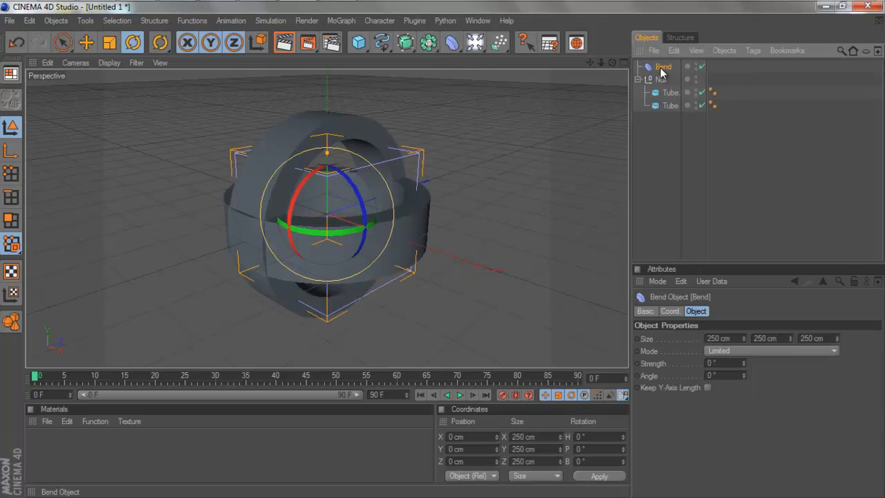
{"action": "mouse_move", "coordinate": [663, 86]}
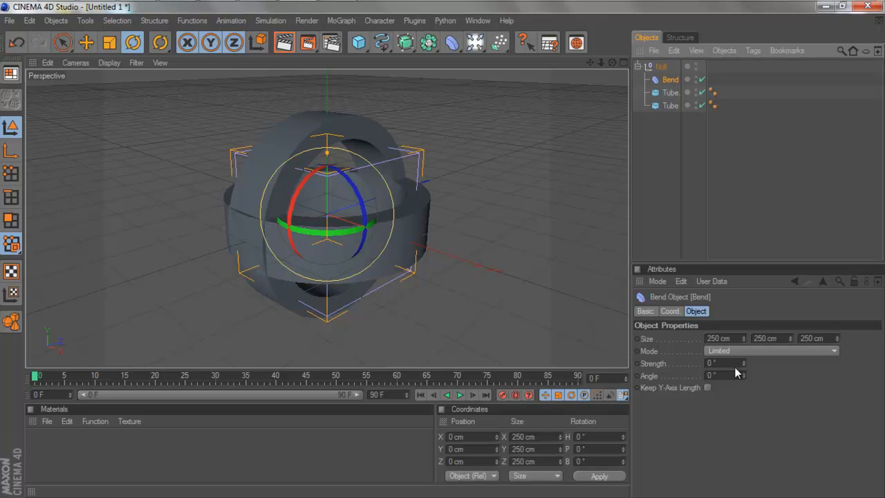
{"action": "left_click_drag", "start_coordinate": [726, 362], "coordinate": [745, 363]}
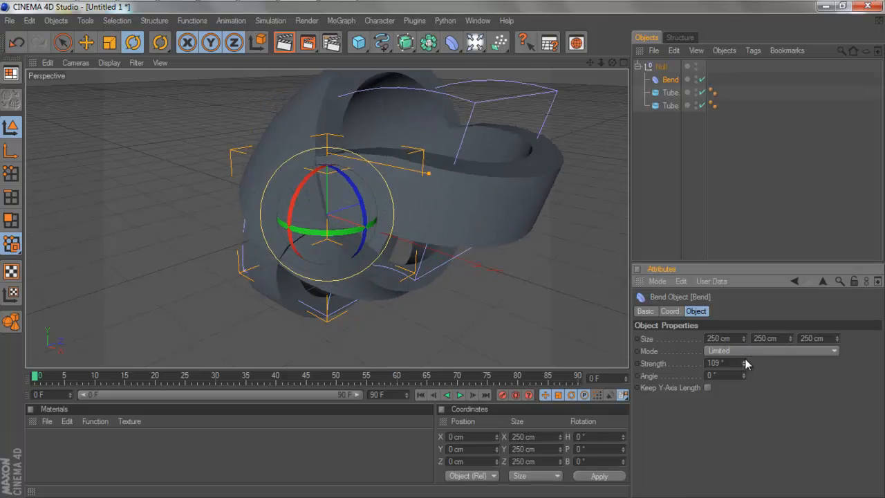
{"action": "left_click_drag", "start_coordinate": [726, 362], "coordinate": [726, 362]}
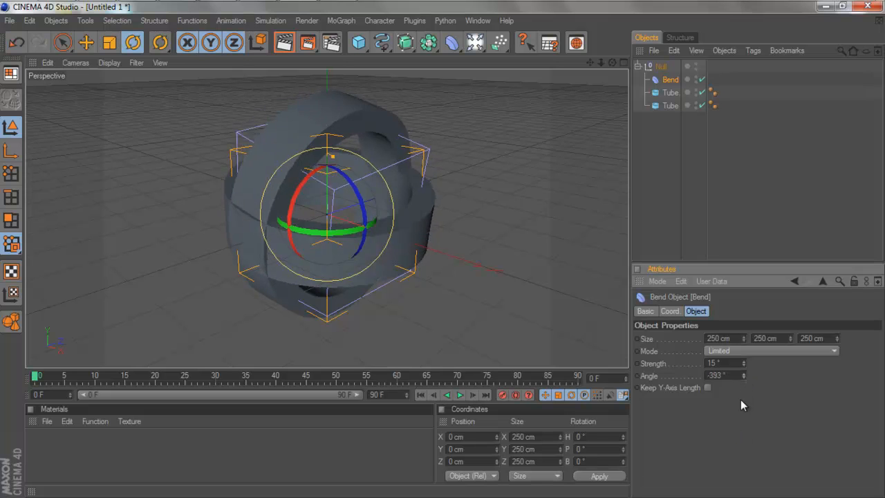
{"action": "left_click_drag", "start_coordinate": [726, 376], "coordinate": [745, 368]}
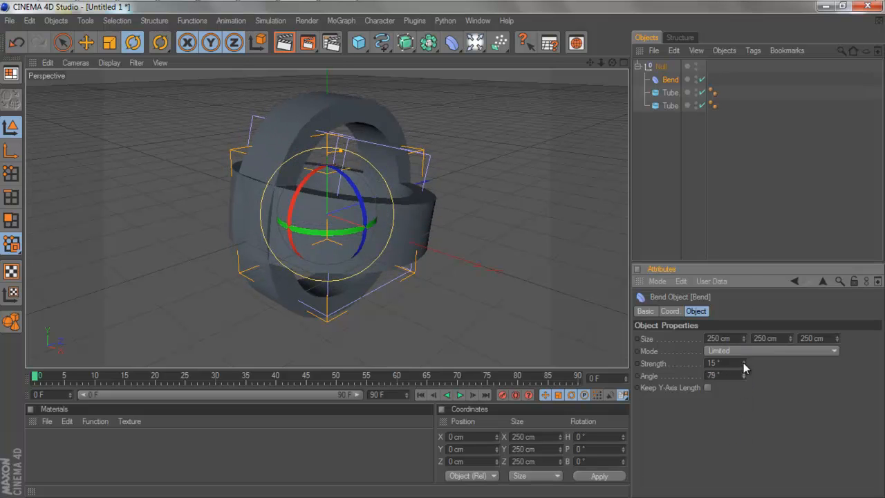
{"action": "left_click_drag", "start_coordinate": [726, 363], "coordinate": [726, 363]}
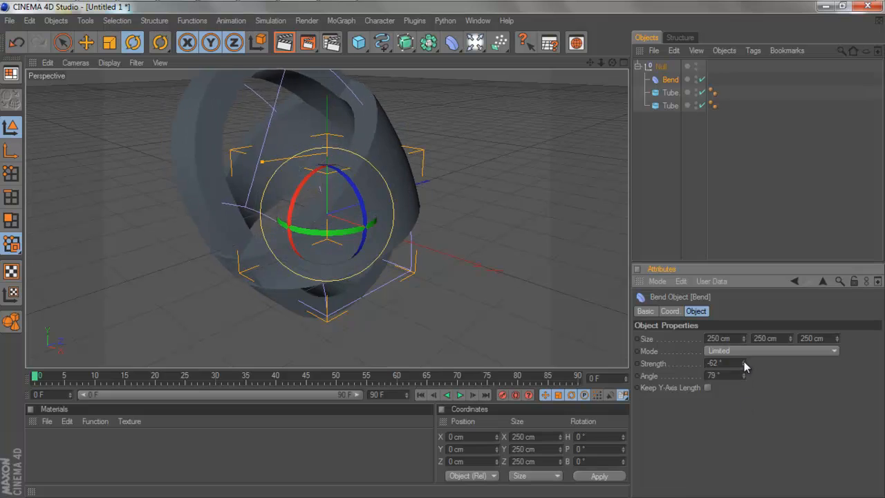
{"action": "left_click_drag", "start_coordinate": [726, 362], "coordinate": [708, 363]}
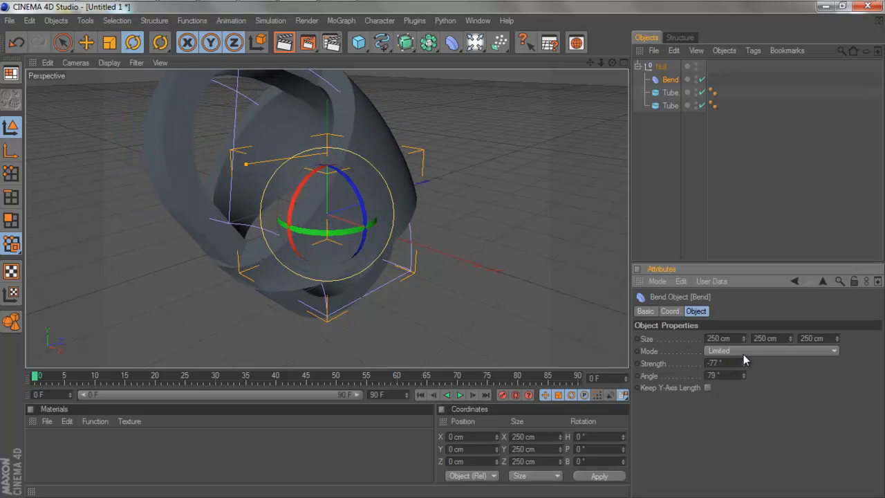
- Add a Twist deformer, set its mode to Unlimited and raise its angle so the rings twist too
{"action": "left_click", "coordinate": [451, 43]}
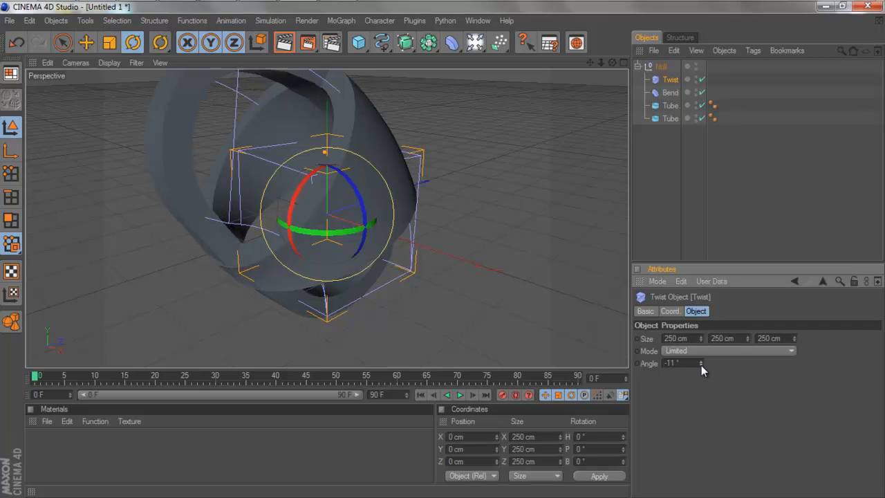
{"action": "left_click_drag", "start_coordinate": [680, 362], "coordinate": [698, 362]}
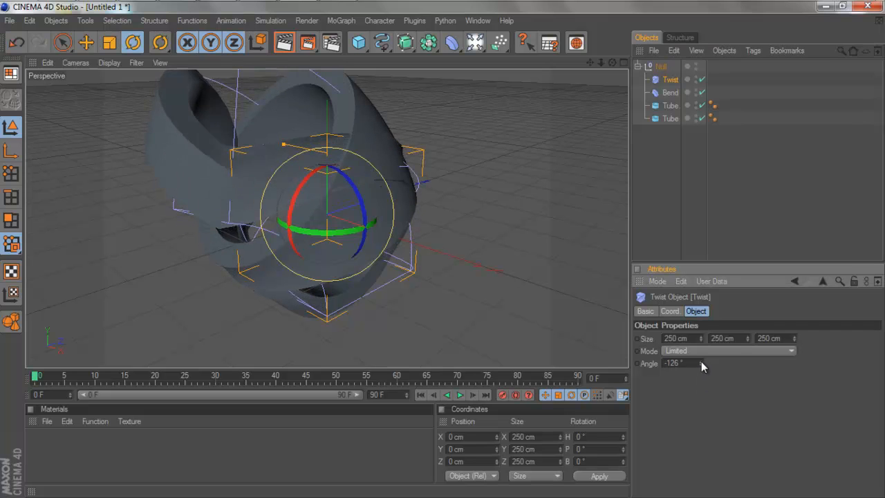
{"action": "left_click", "coordinate": [726, 351]}
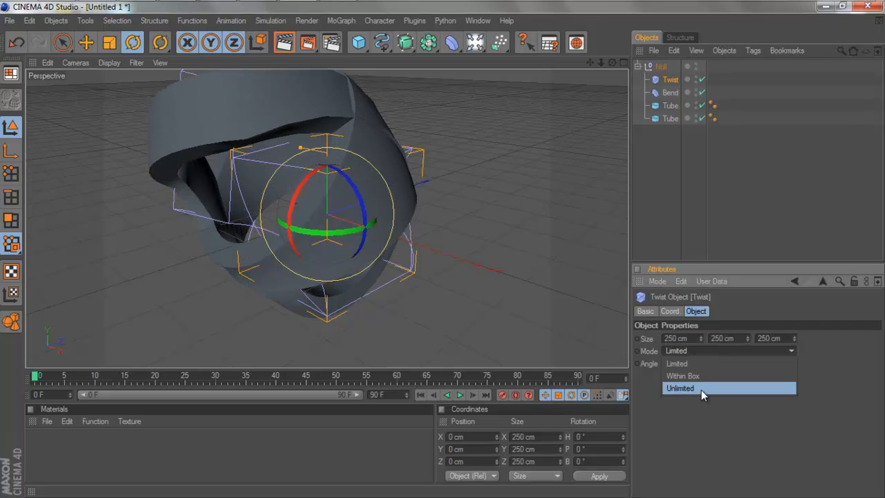
{"action": "left_click", "coordinate": [681, 387]}
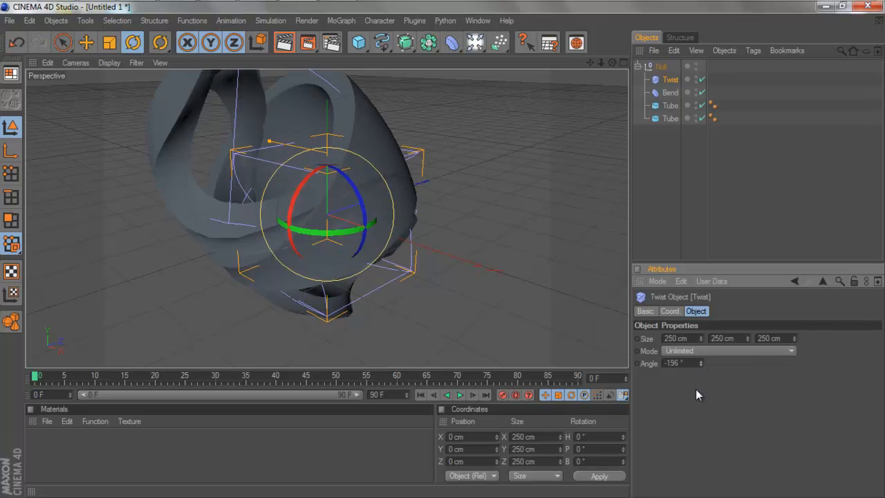
{"action": "left_click_drag", "start_coordinate": [680, 363], "coordinate": [702, 362]}
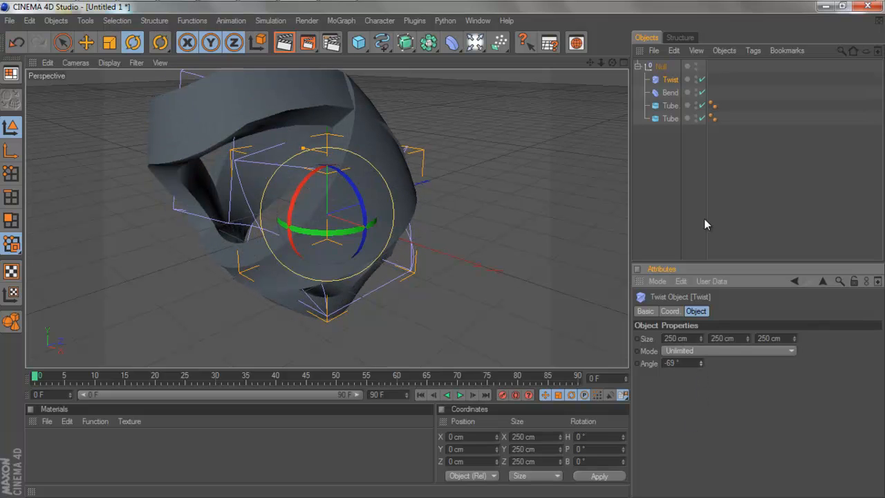
{"action": "left_click", "coordinate": [669, 92]}
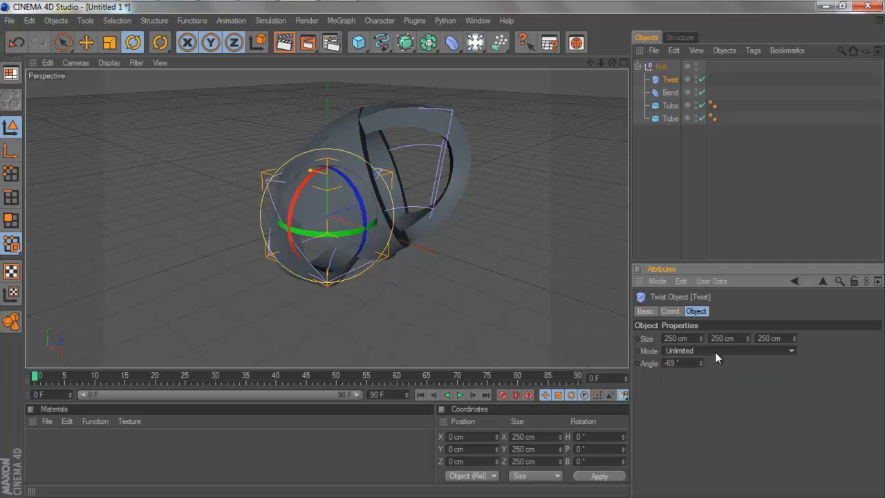
{"action": "mouse_move", "coordinate": [663, 196]}
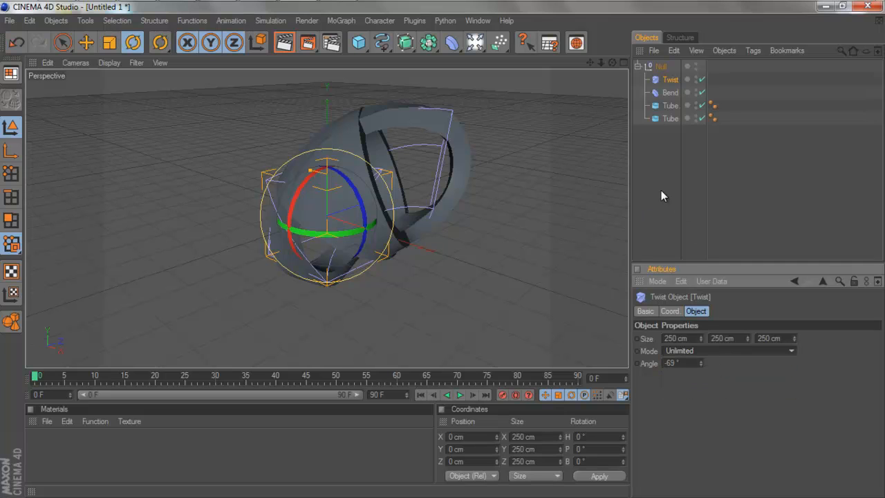